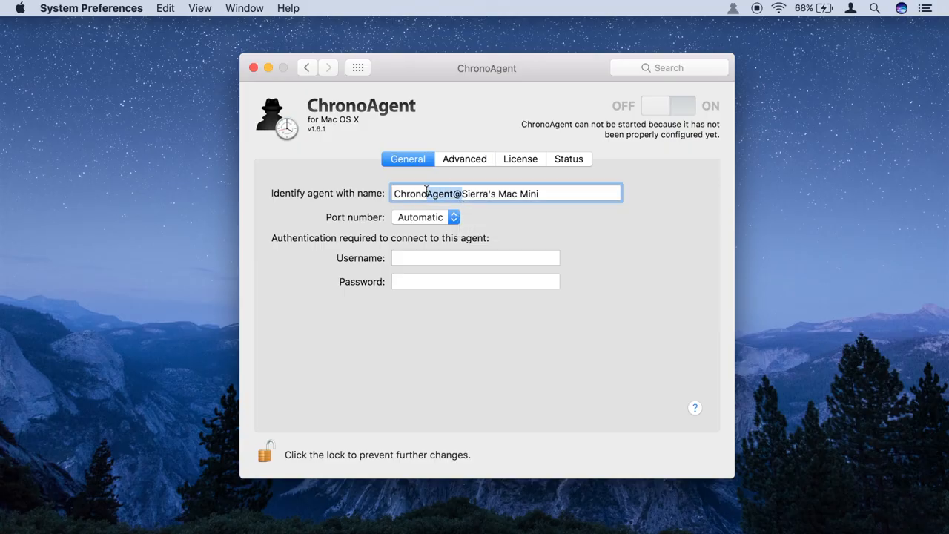
type("CAUser")
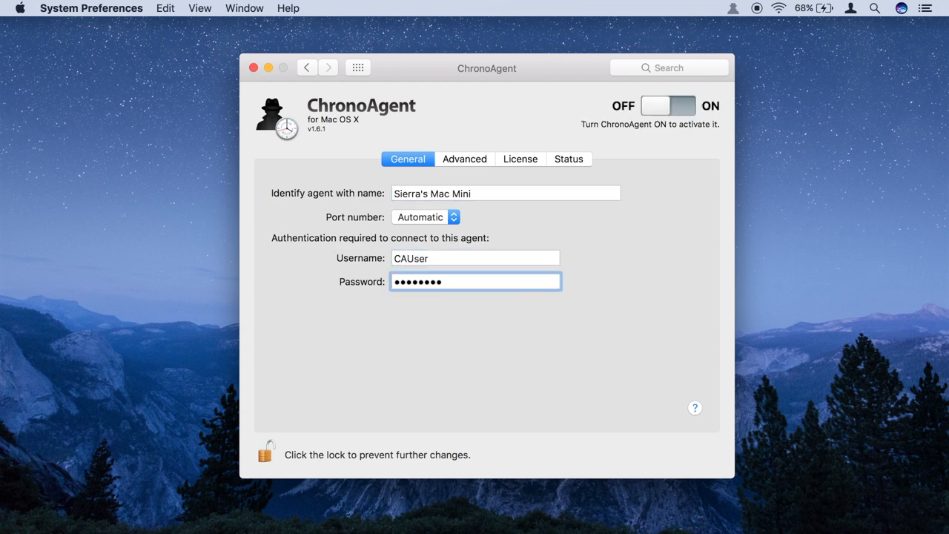
left_click(668, 105)
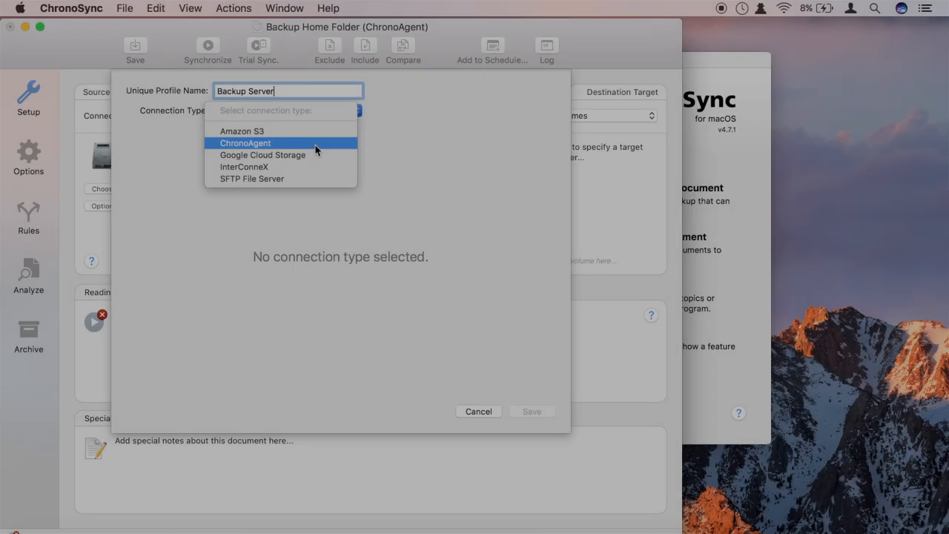
left_click(247, 142)
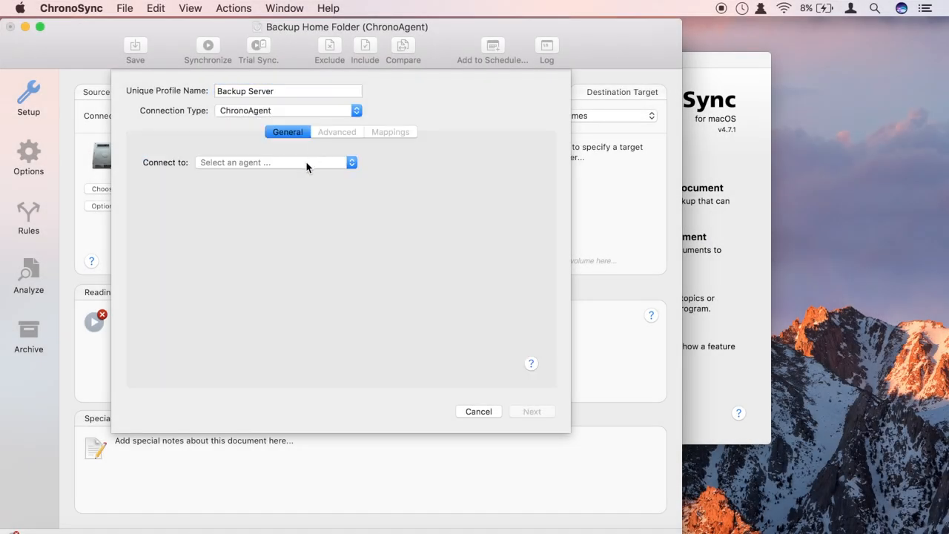
left_click(274, 161)
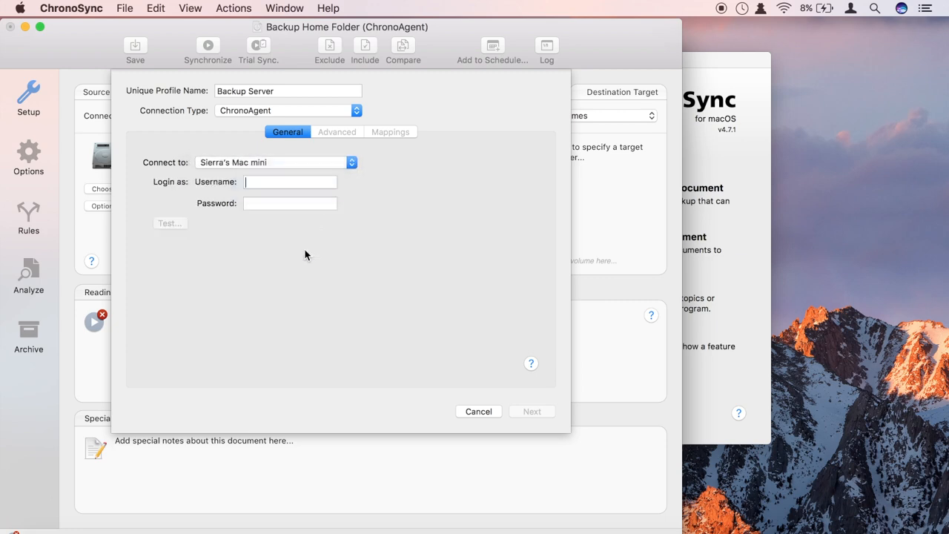
type("CAUs")
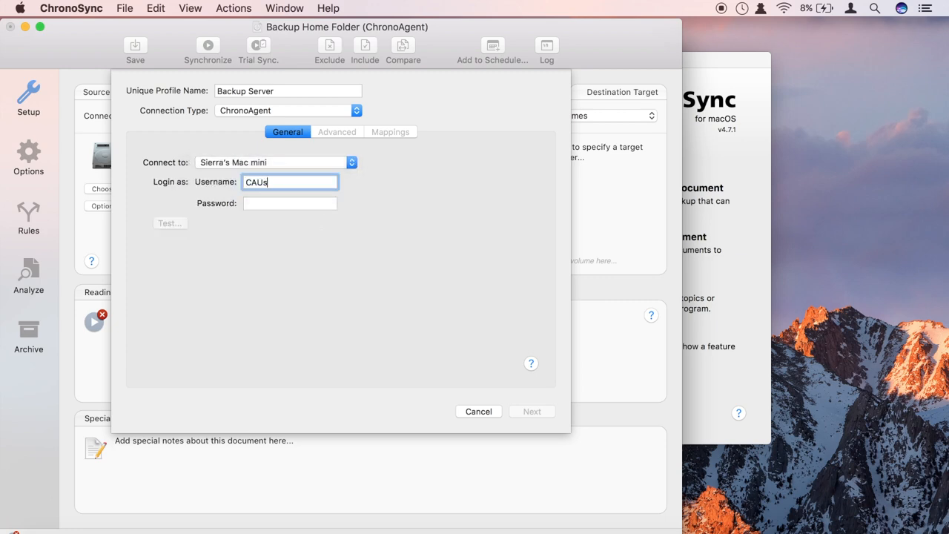
left_click(531, 412)
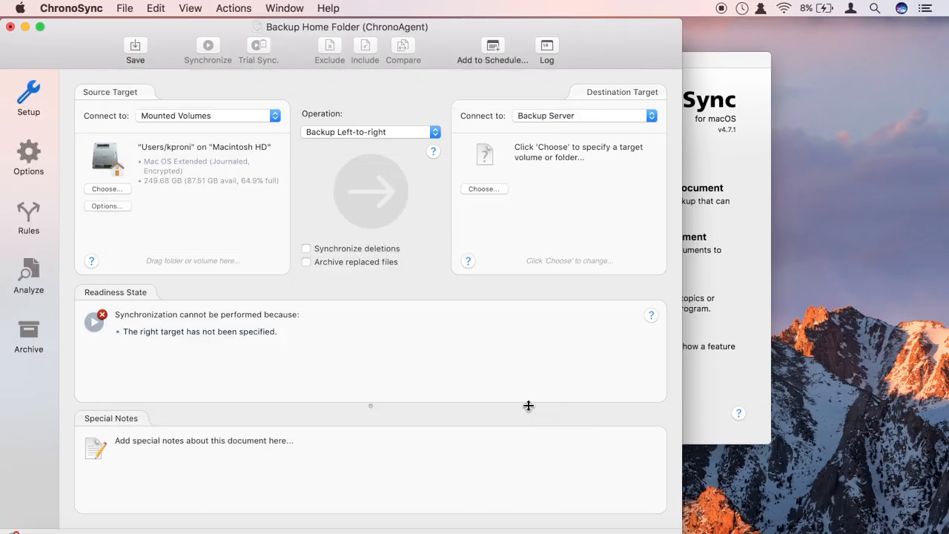
- Choose the Home Folder Backups folder on the remote Mac as the destination
left_click(483, 189)
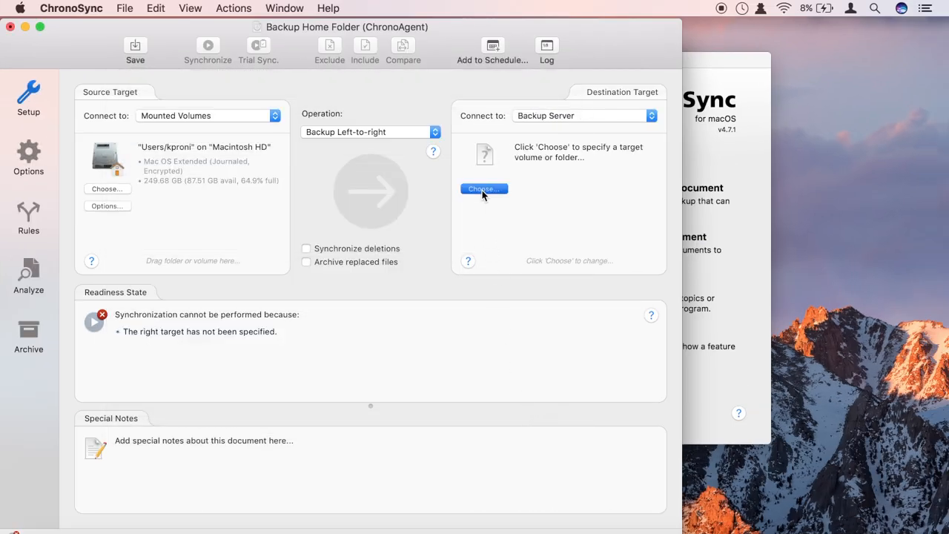
left_click(484, 189)
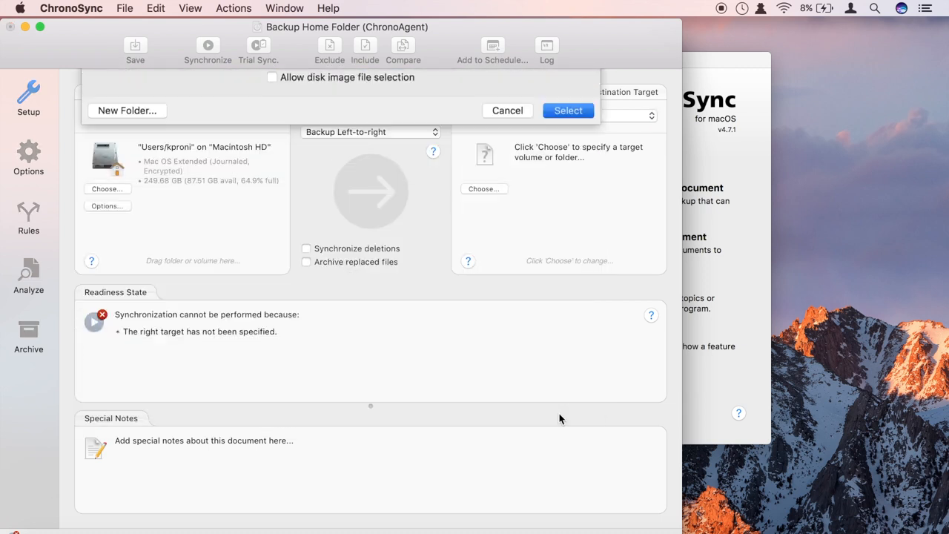
left_click(568, 110)
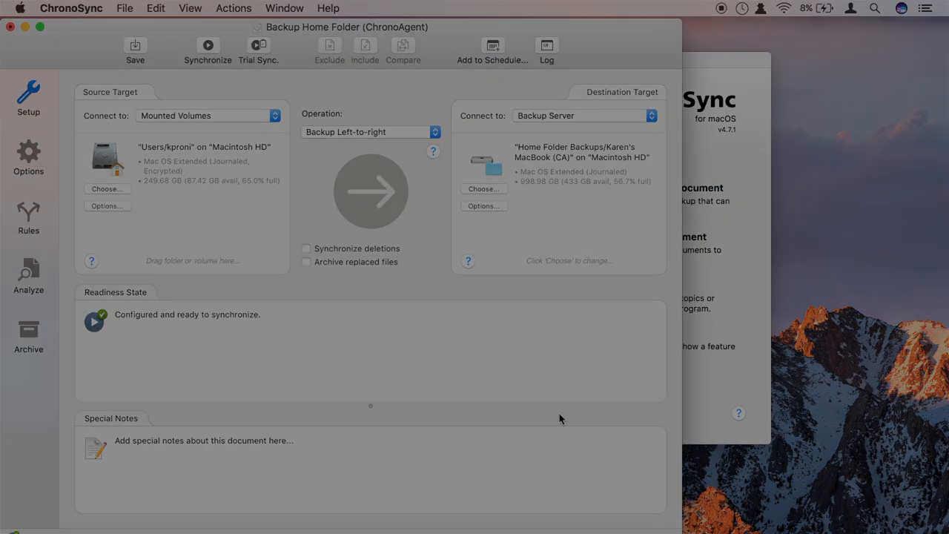
type("sierratester")
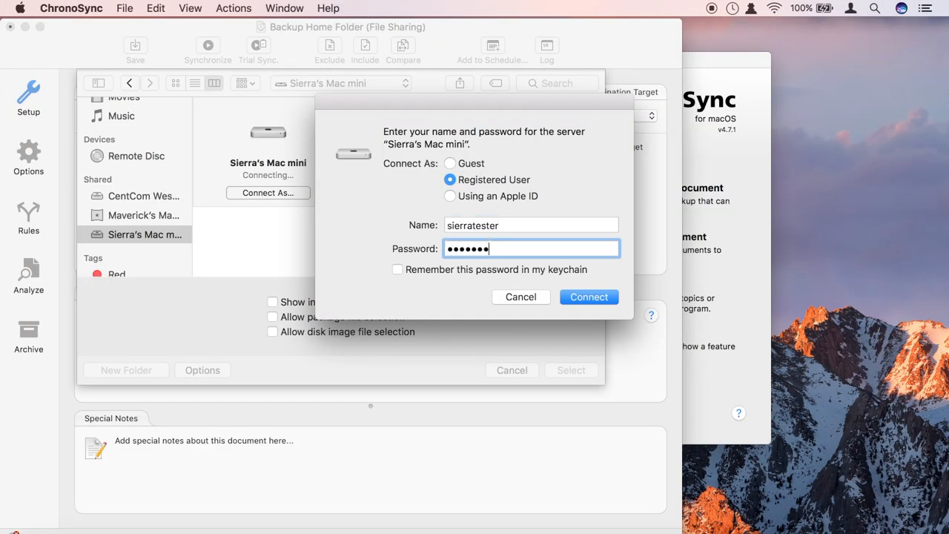
left_click(589, 297)
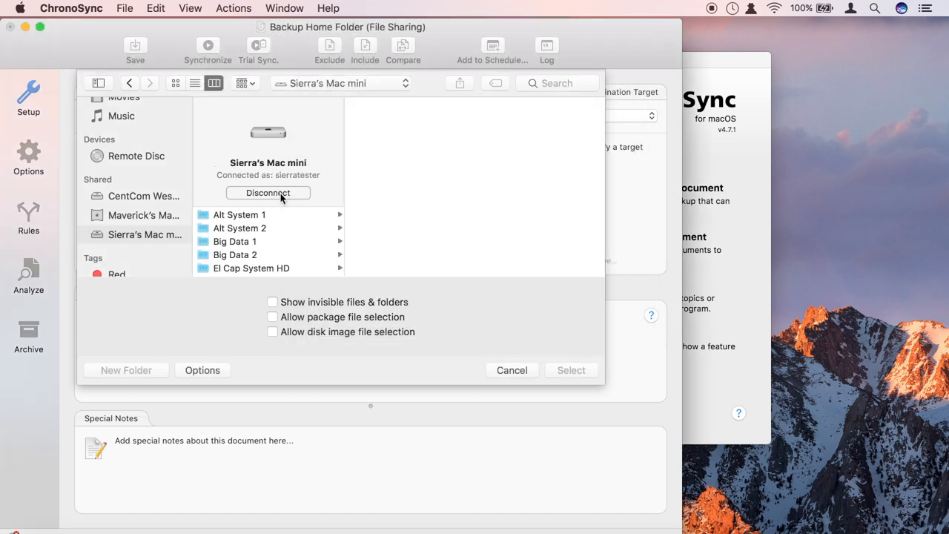
left_click(243, 217)
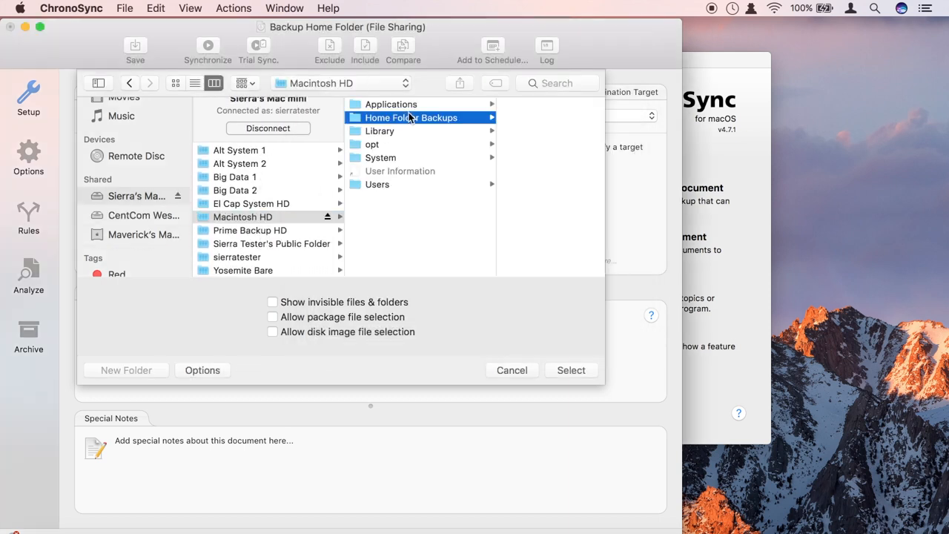
left_click(571, 370)
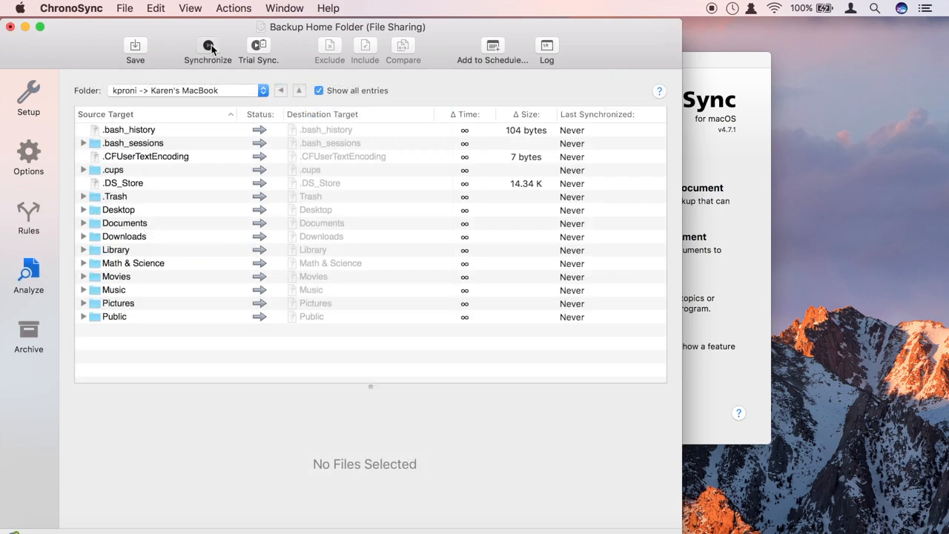
- Synchronize the file-sharing home-folder backup and dismiss the completion summary
left_click(208, 46)
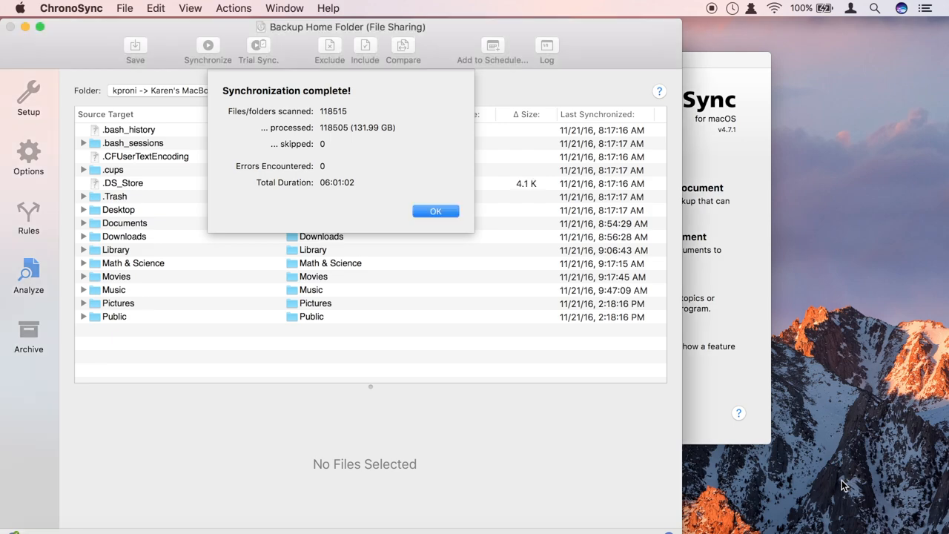
left_click(436, 211)
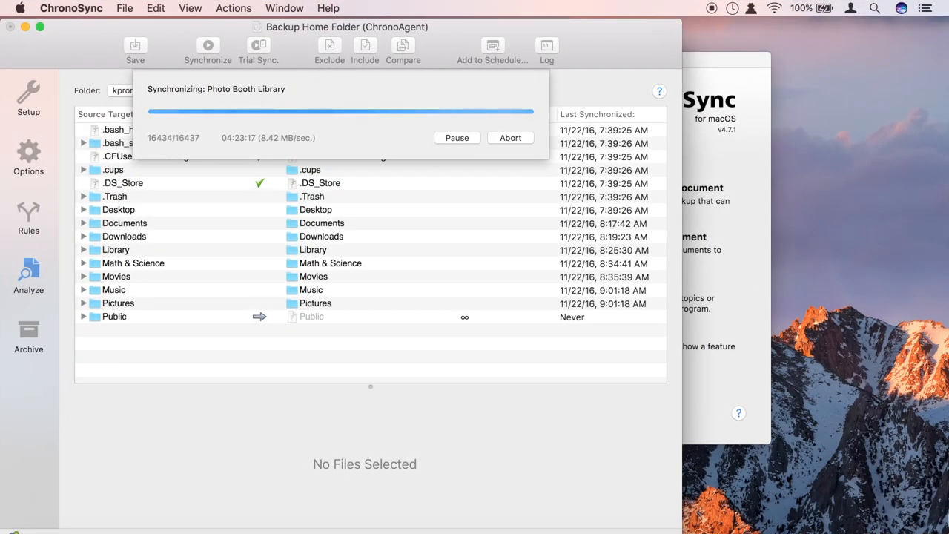